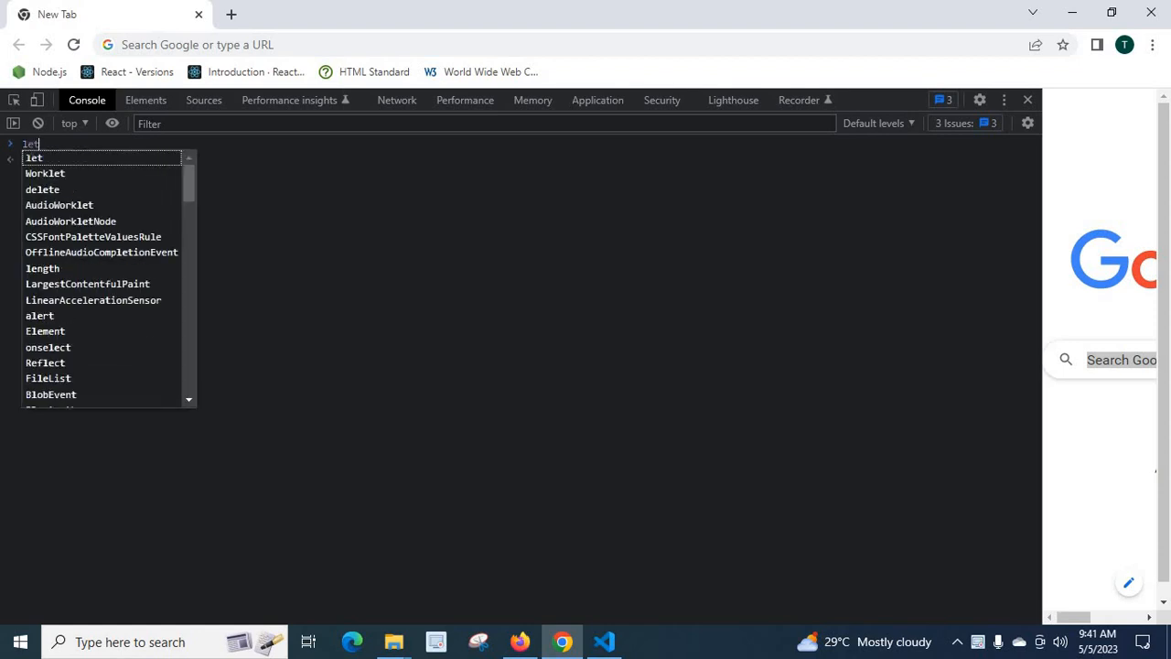
- Run `let channel;` in the Console to declare channel with no value
text(channel)
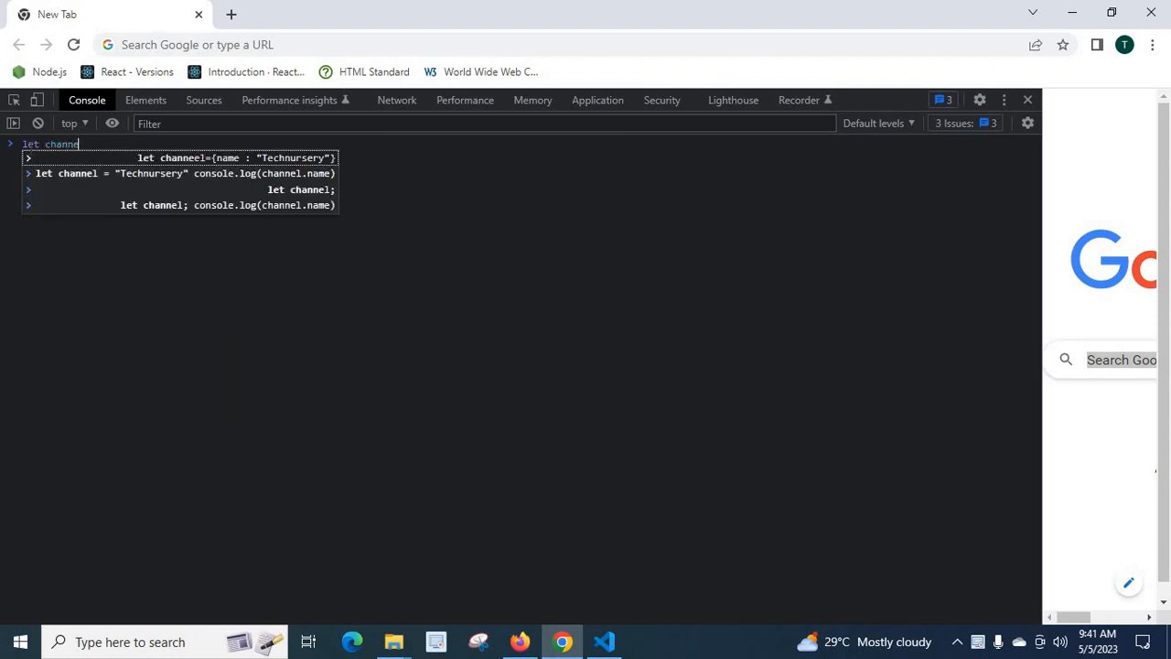
key(Return)
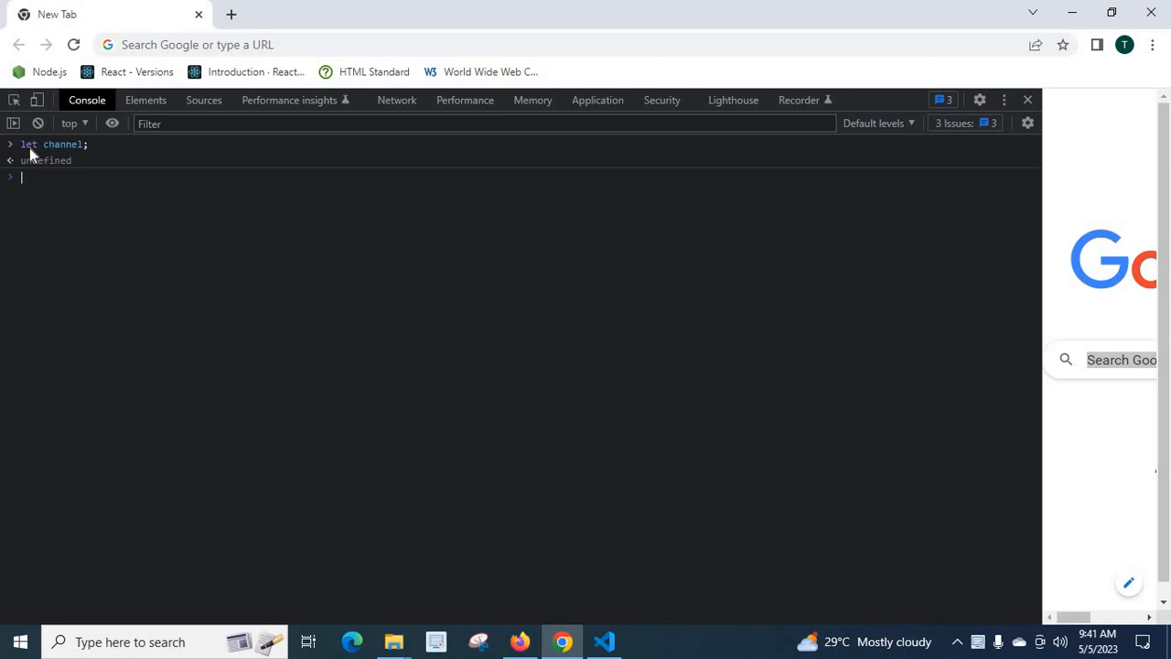
- Evaluate `channel.name`, producing the Uncaught TypeError about reading properties of undefined
text(cha)
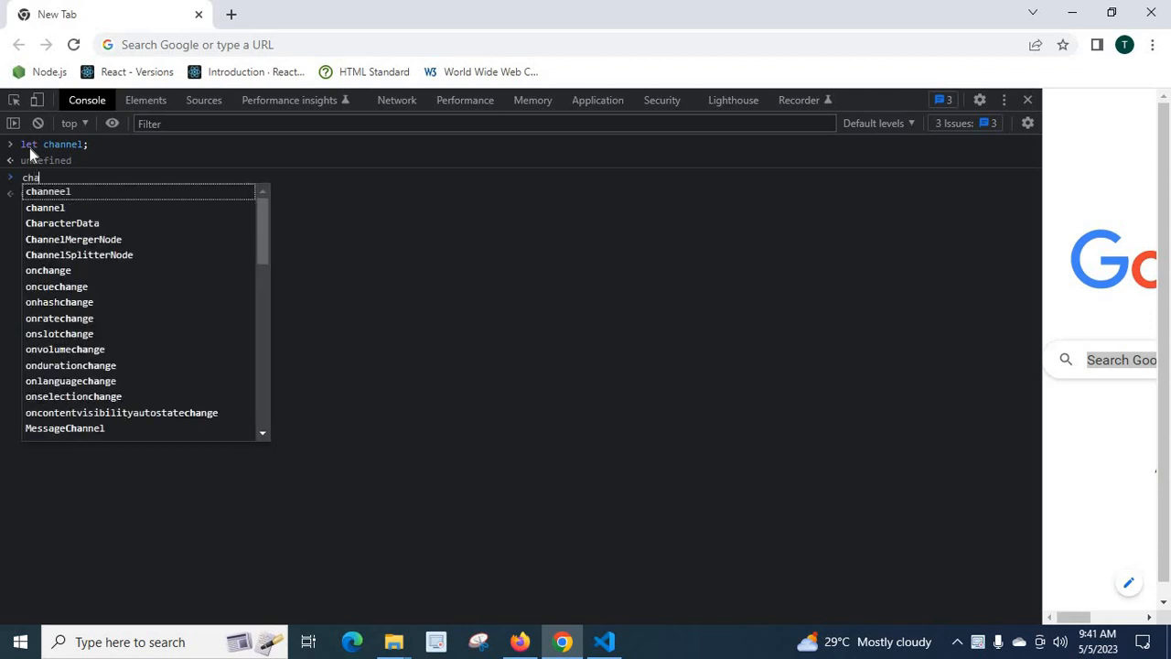
text(nnel.name)
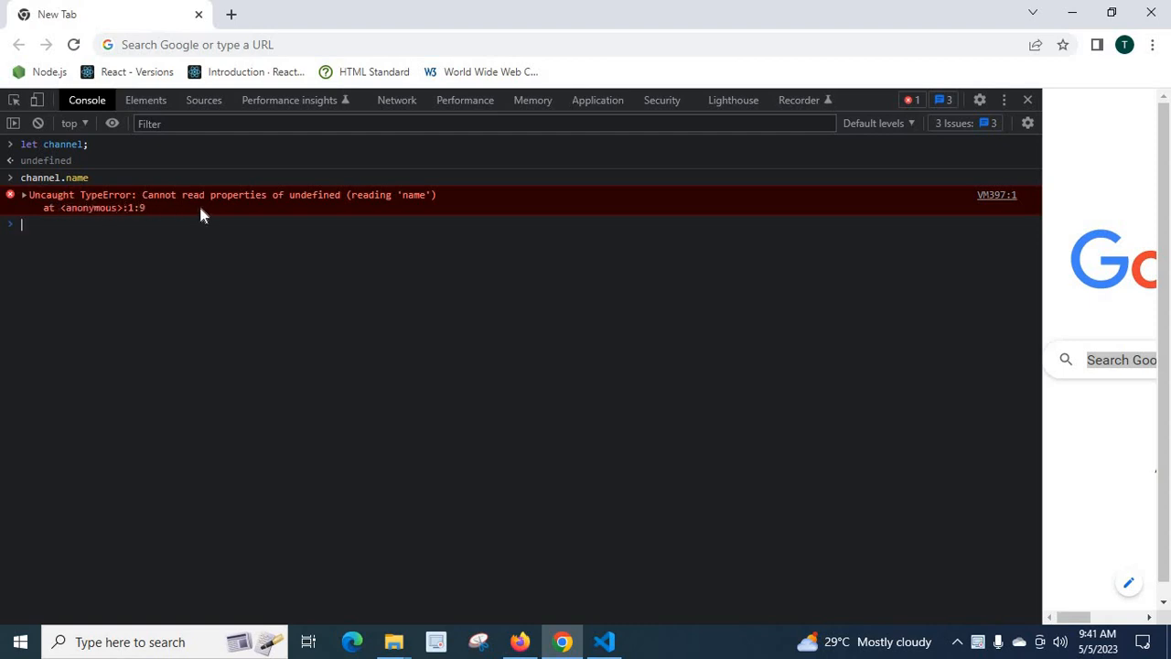
mouse_move(417, 206)
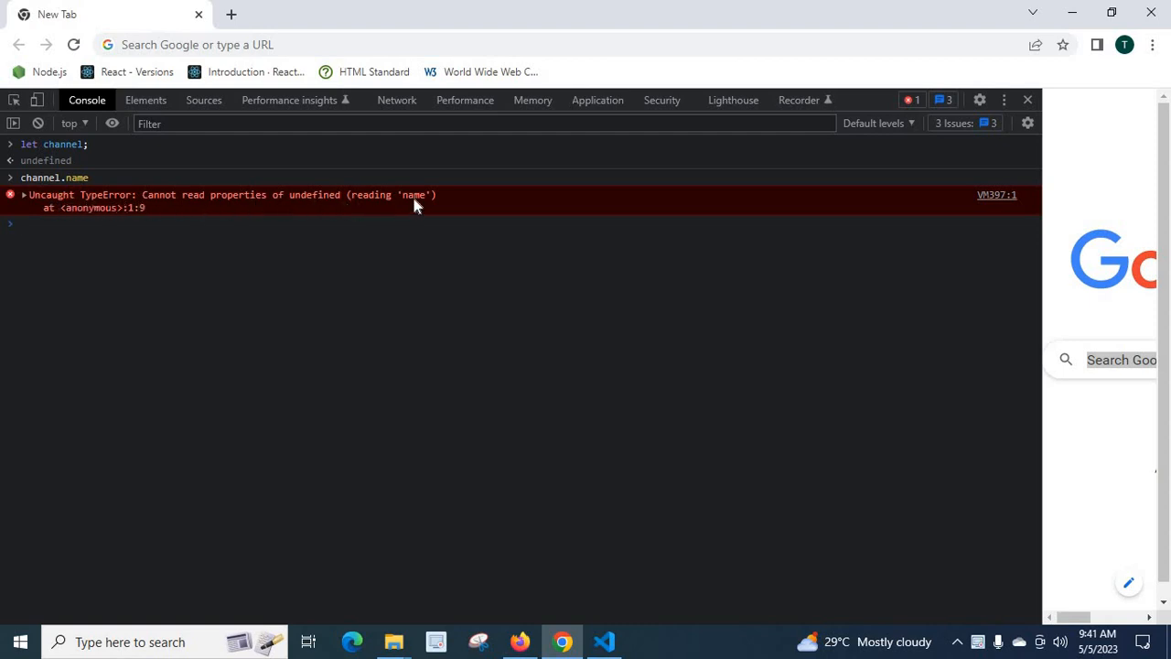
mouse_move(138, 218)
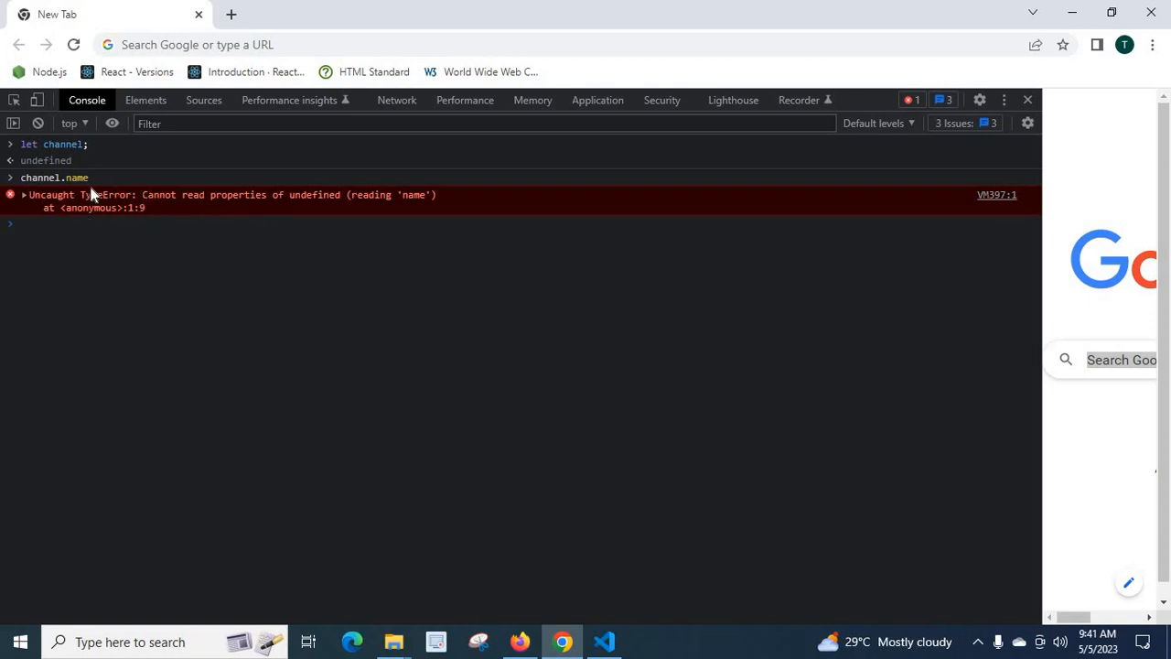
mouse_move(37, 185)
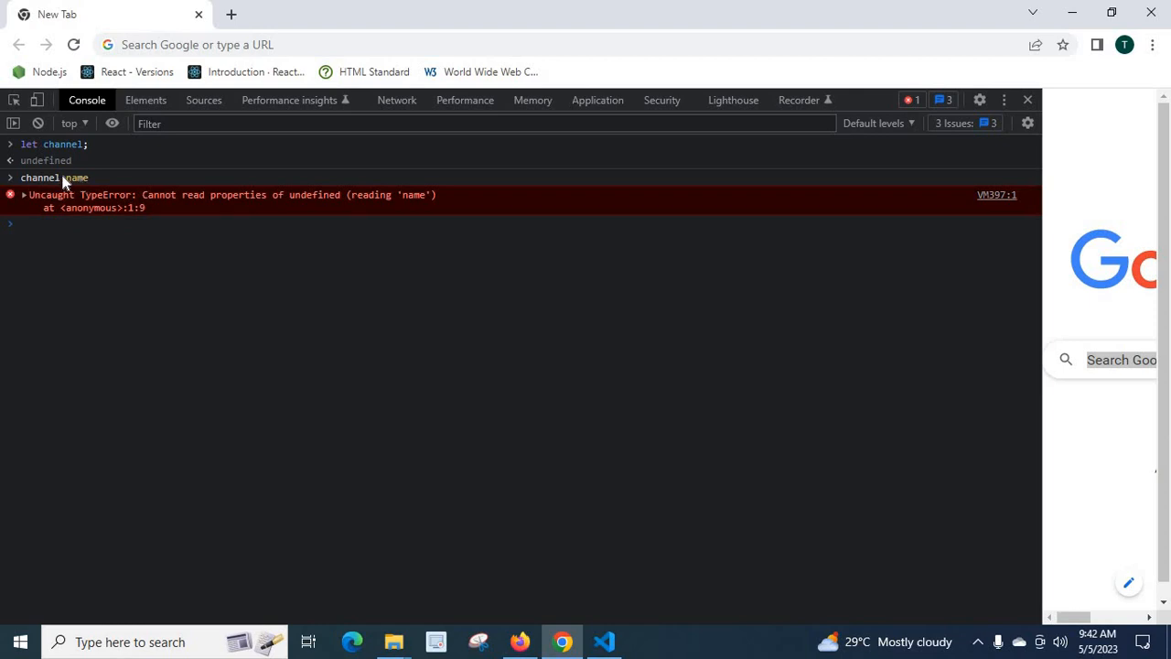
mouse_move(78, 181)
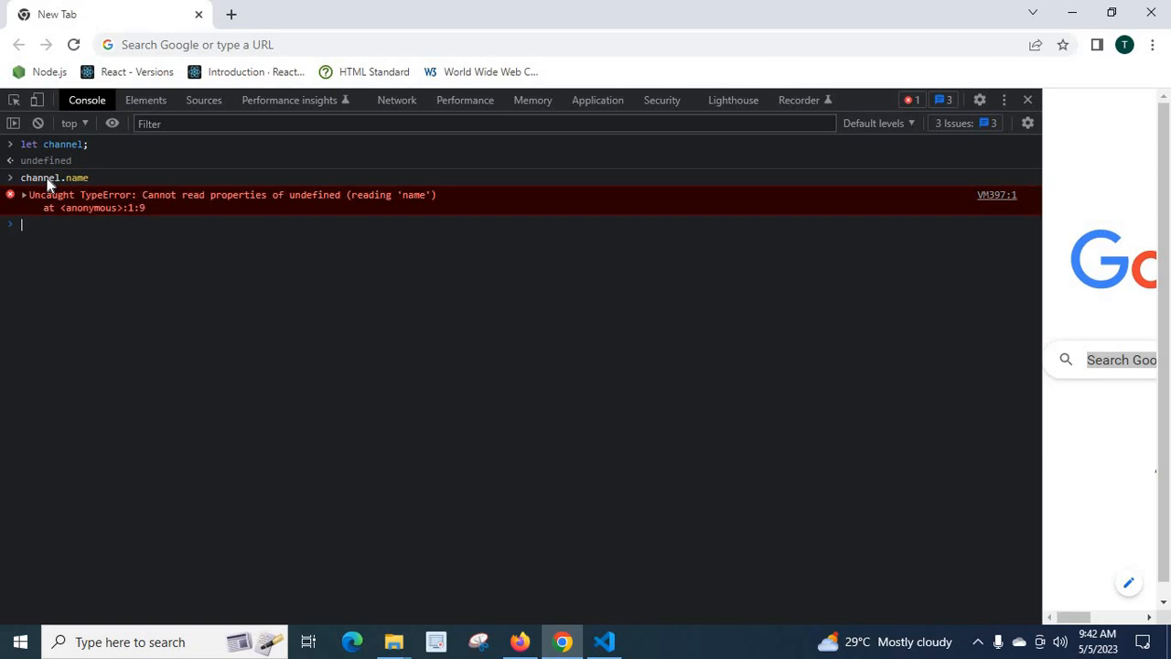
mouse_move(78, 187)
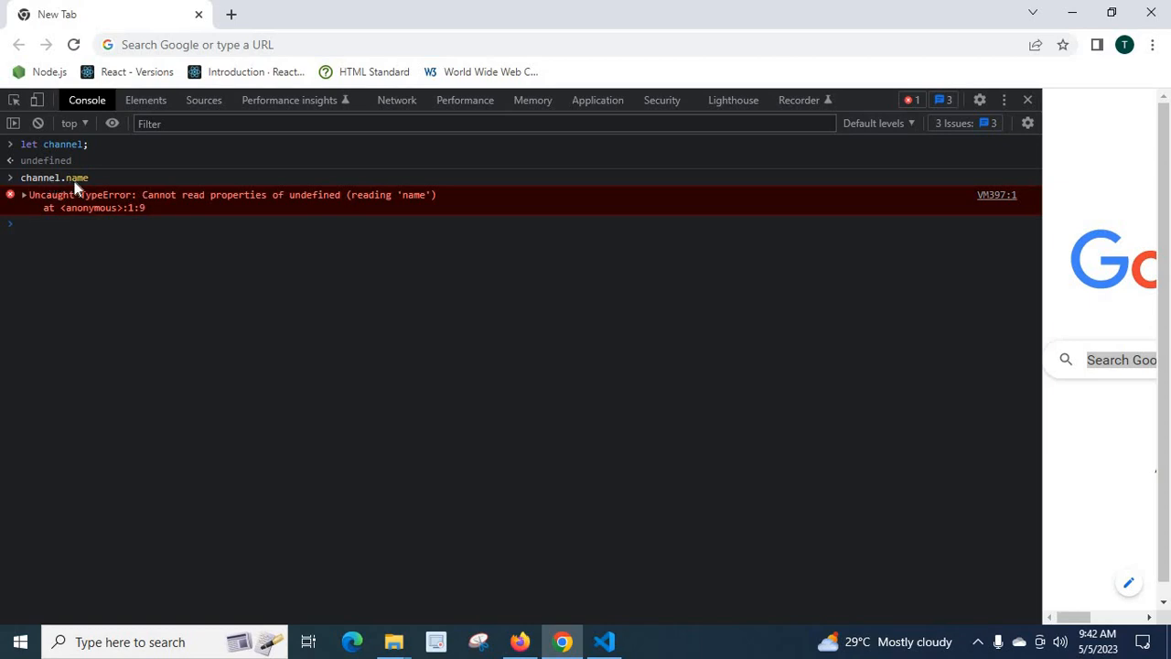
mouse_move(81, 212)
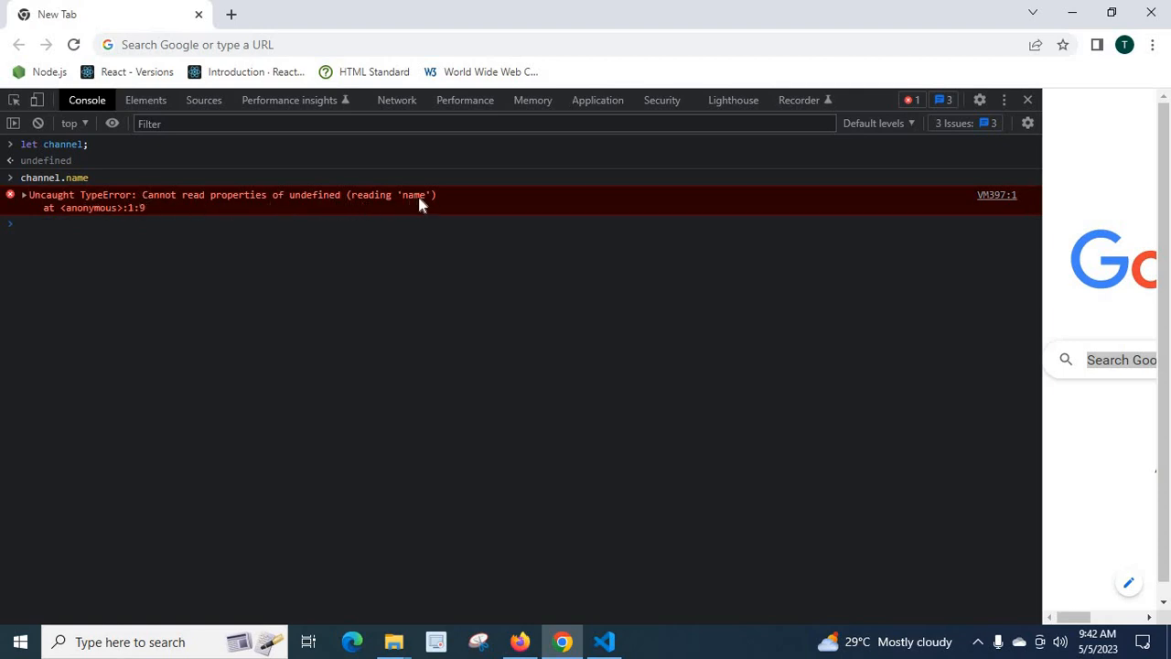
mouse_move(76, 226)
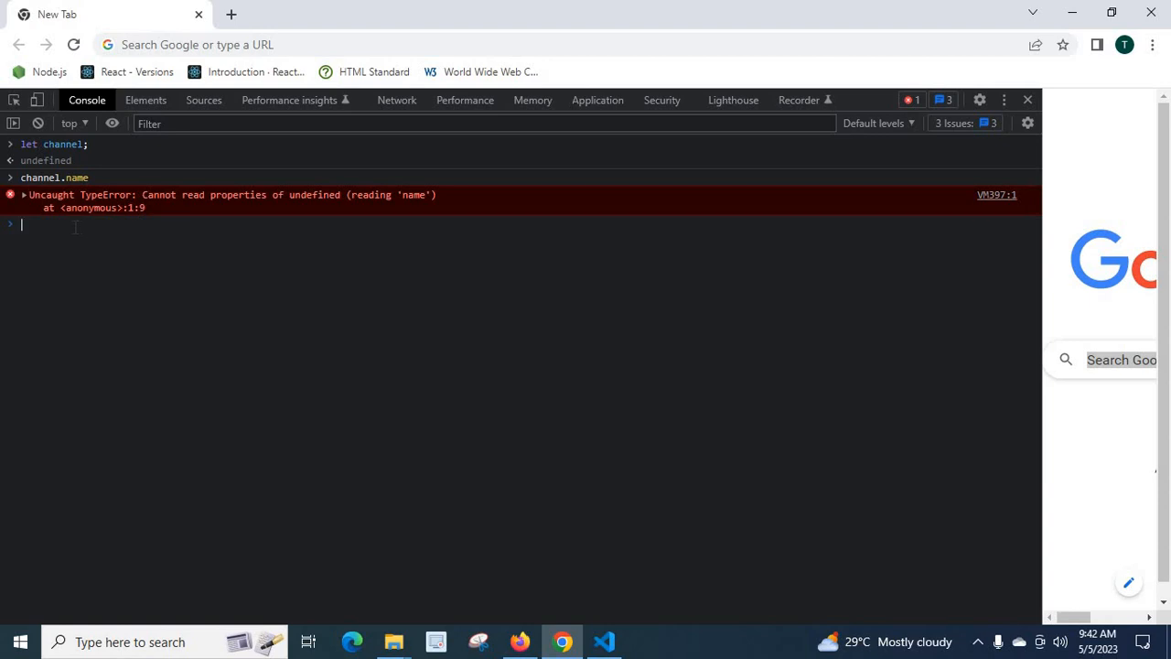
- Enter `let channel={ name:"Technursery"};` in the Console
text(1)
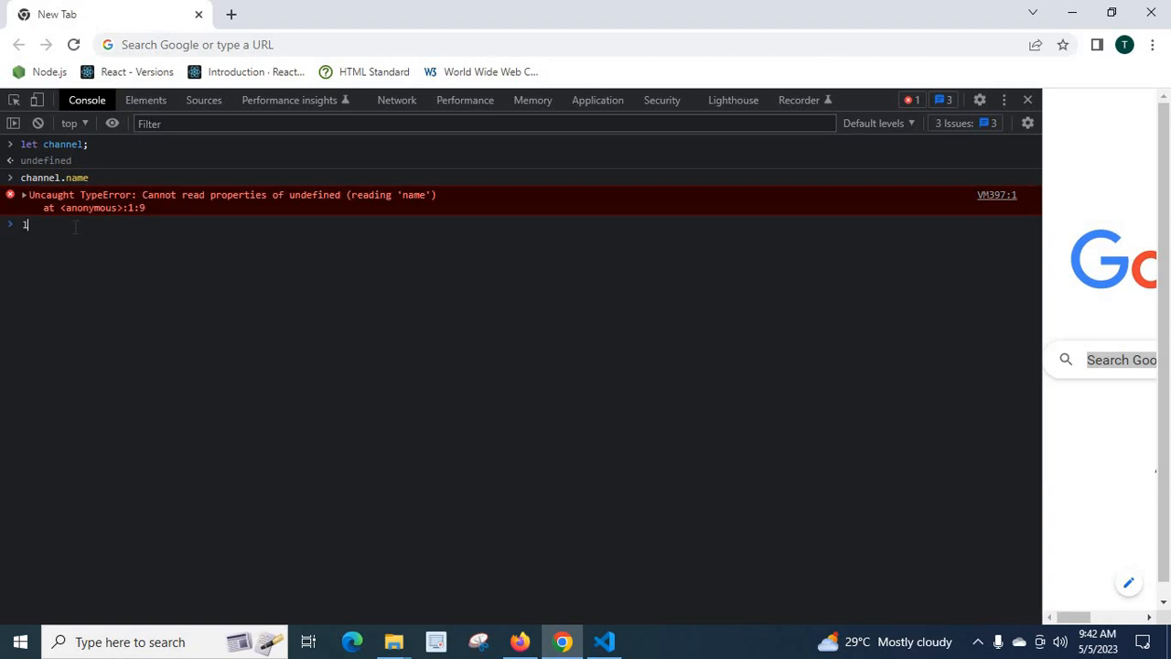
text(let channel=)
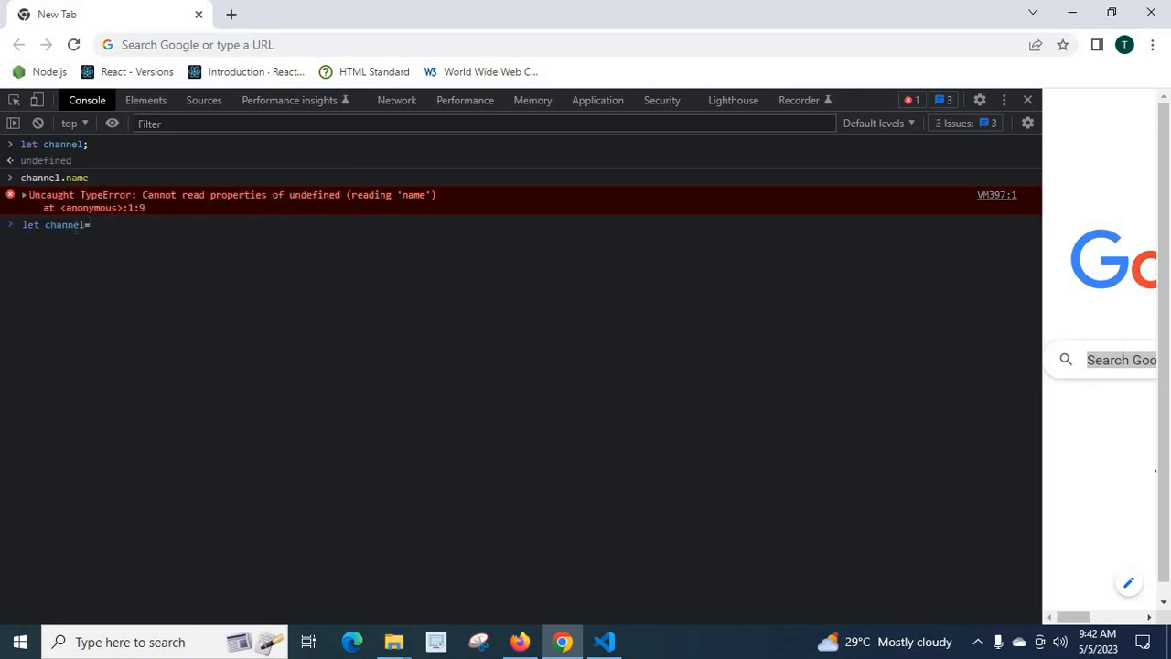
text({ nam)
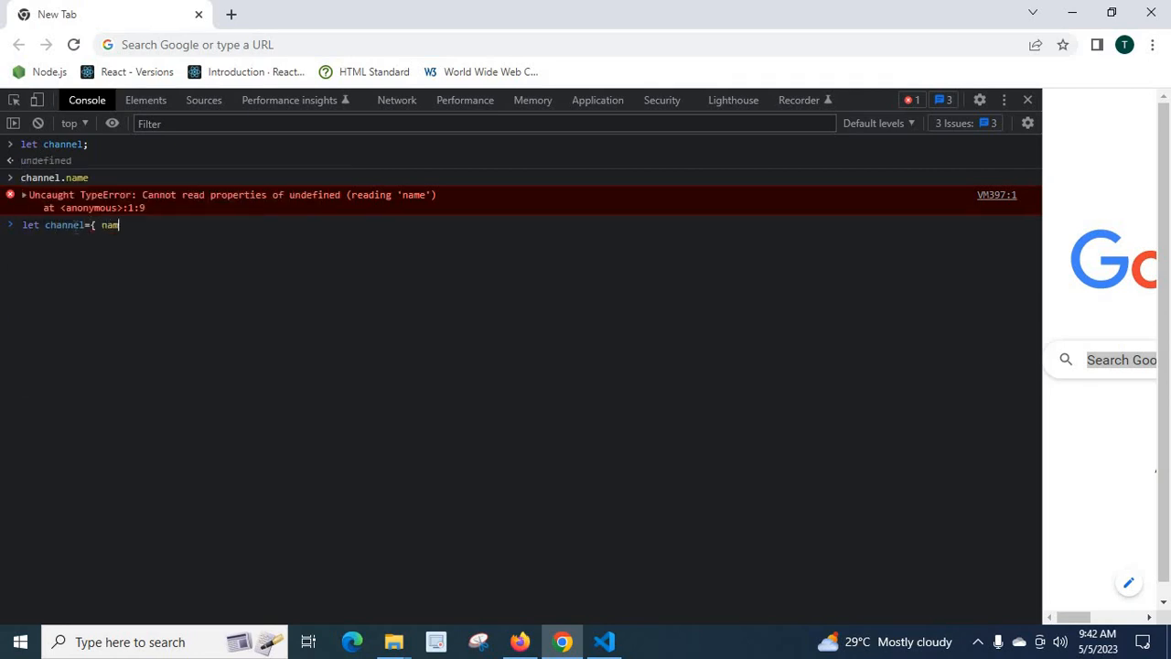
text(e:")
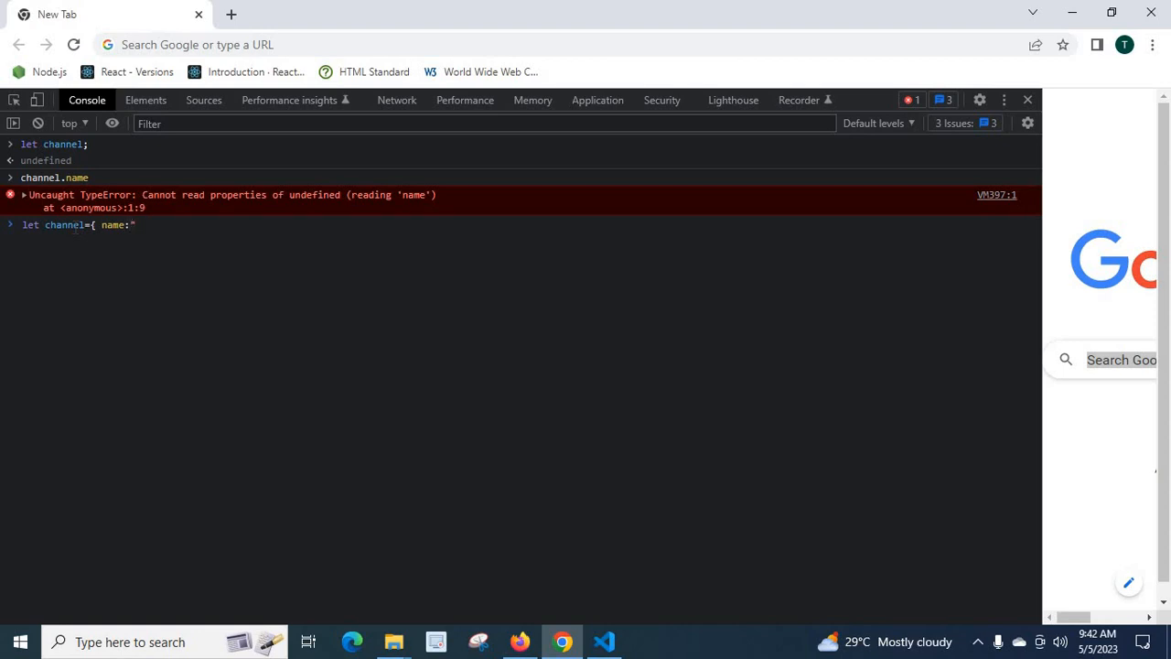
text(Te)
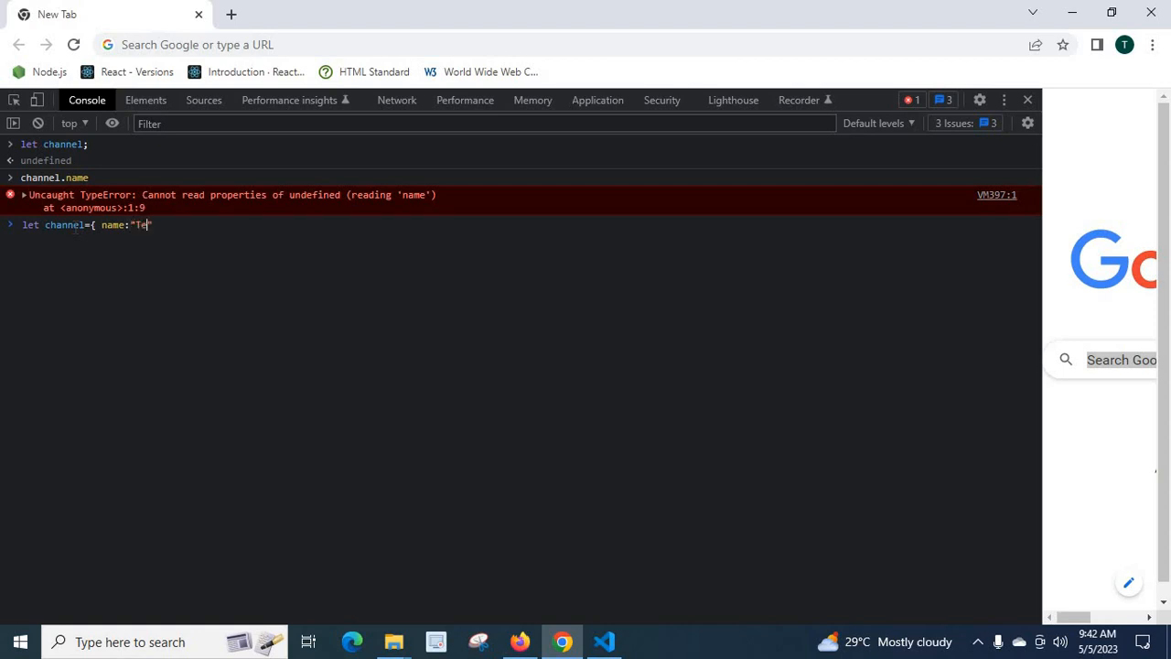
text(chnursery)
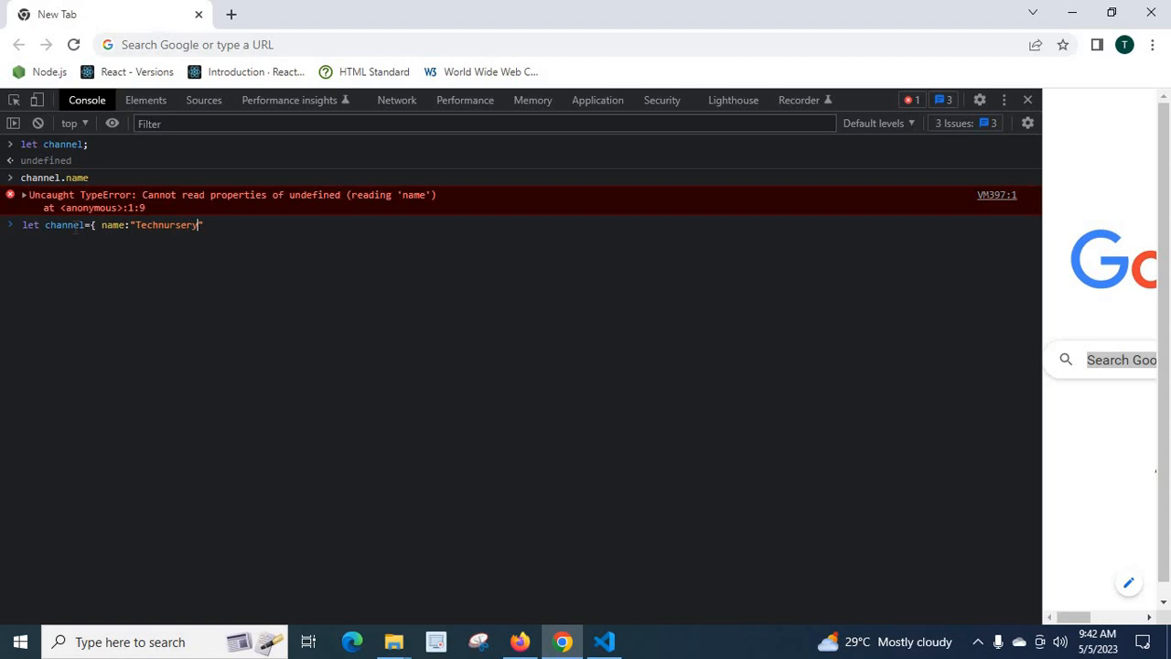
text(})
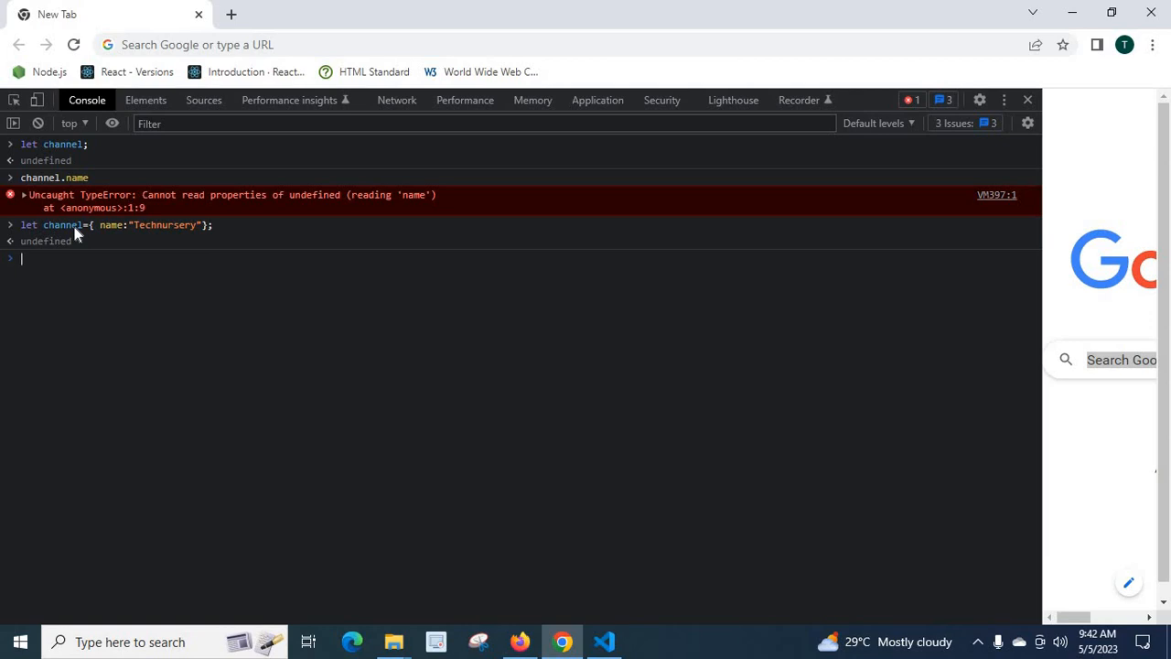
- Evaluate `channel.name` again, which now returns 'Technursery'
text(channel.name)
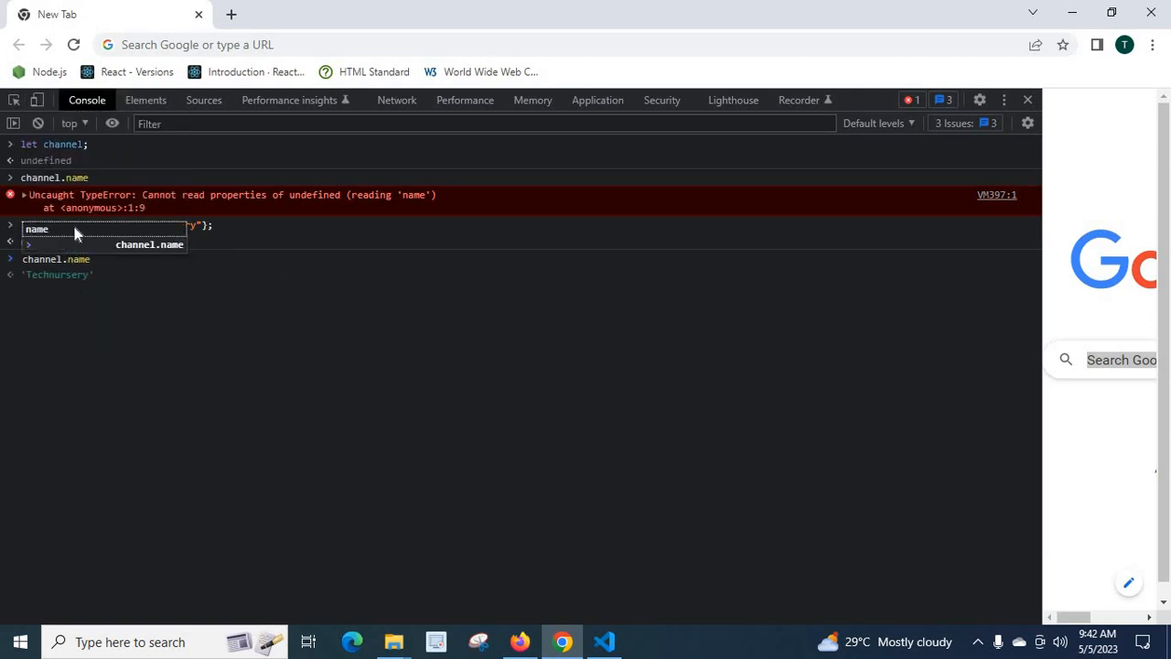
key(Return)
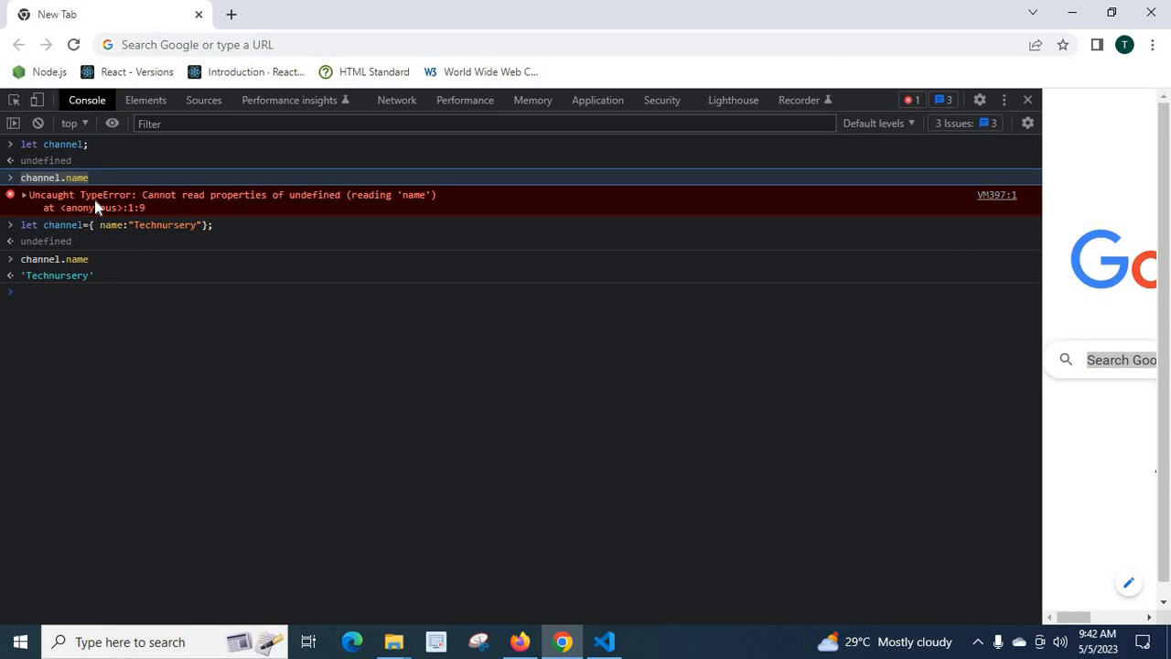
mouse_move(323, 203)
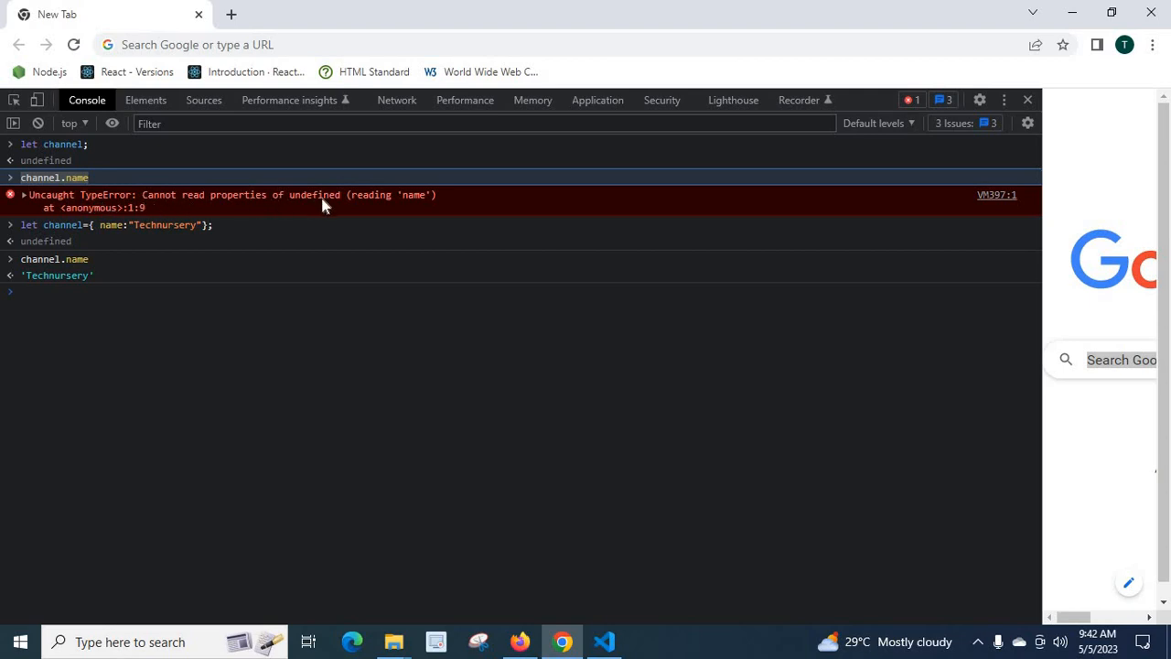
mouse_move(41, 277)
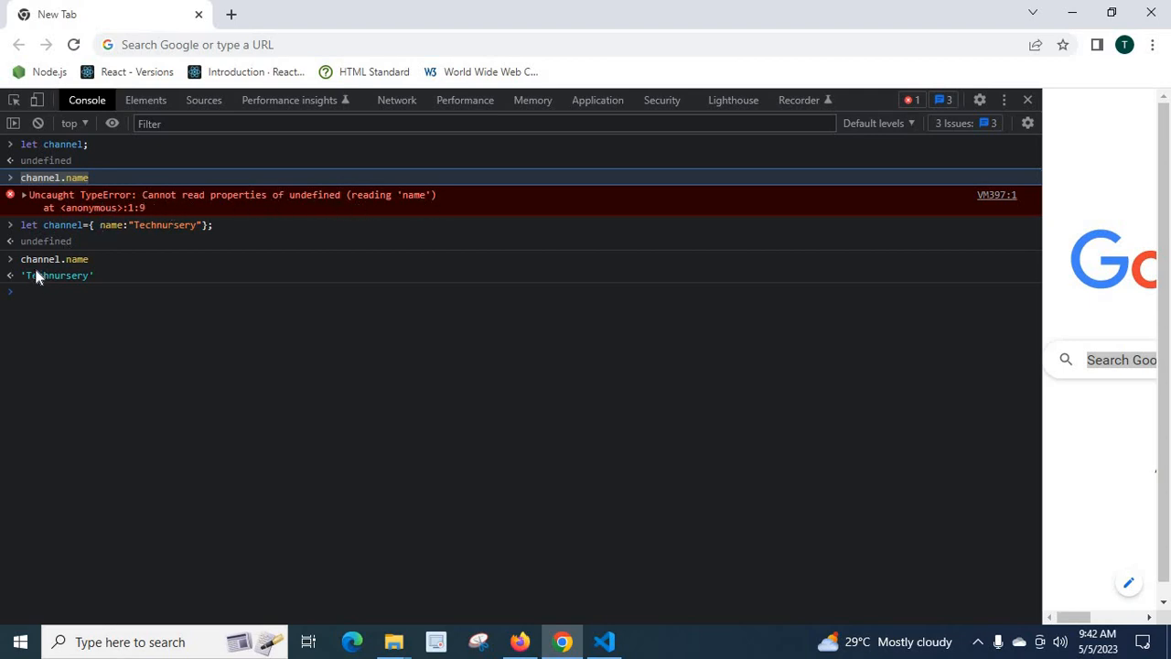
mouse_move(32, 284)
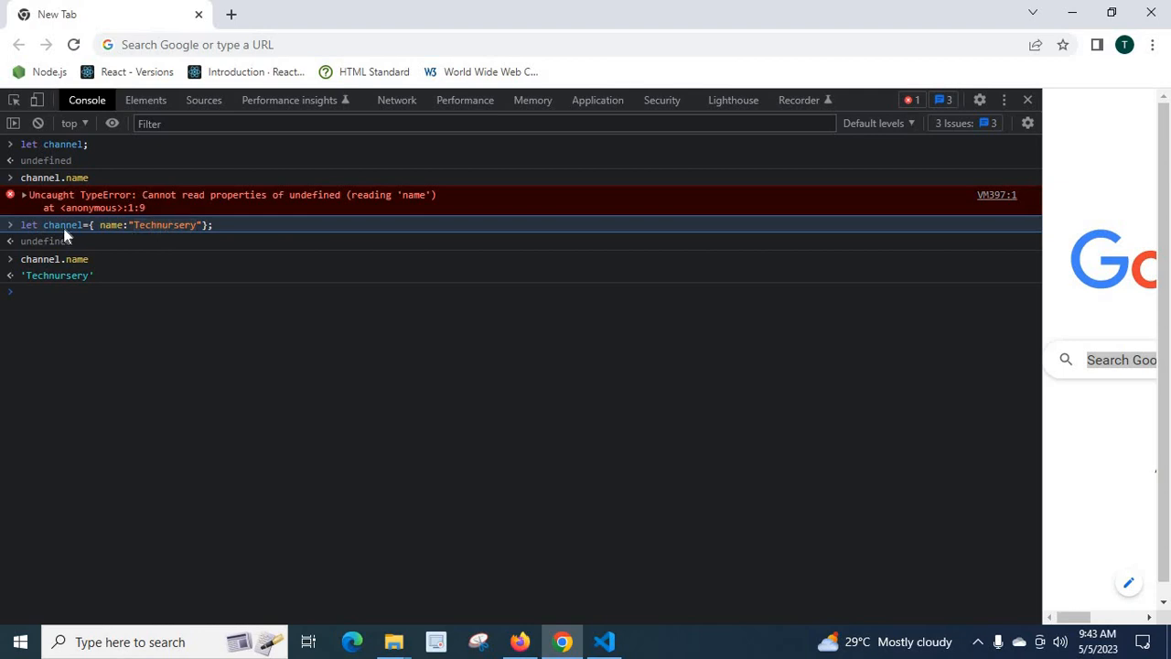
mouse_move(111, 236)
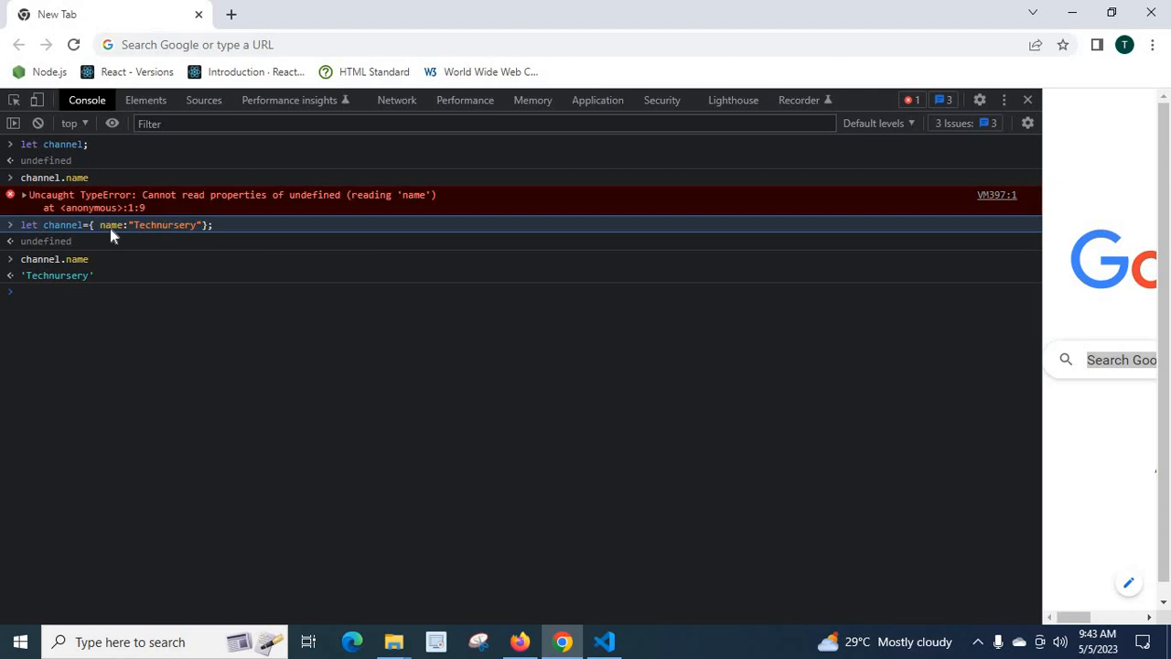
mouse_move(172, 232)
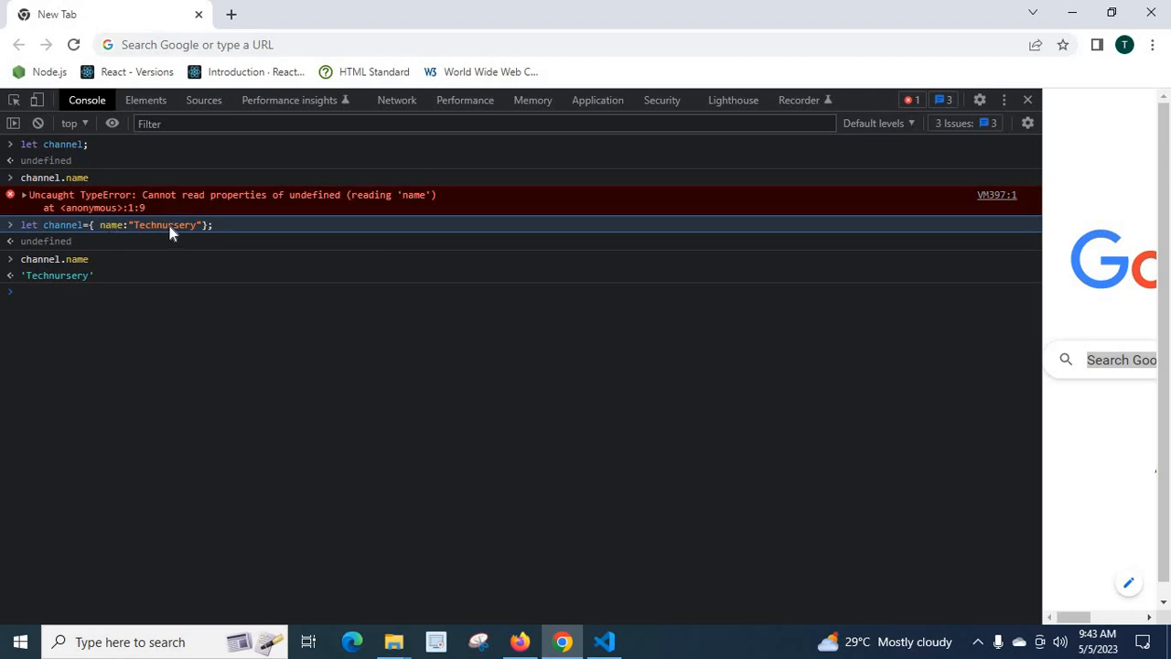
mouse_move(52, 147)
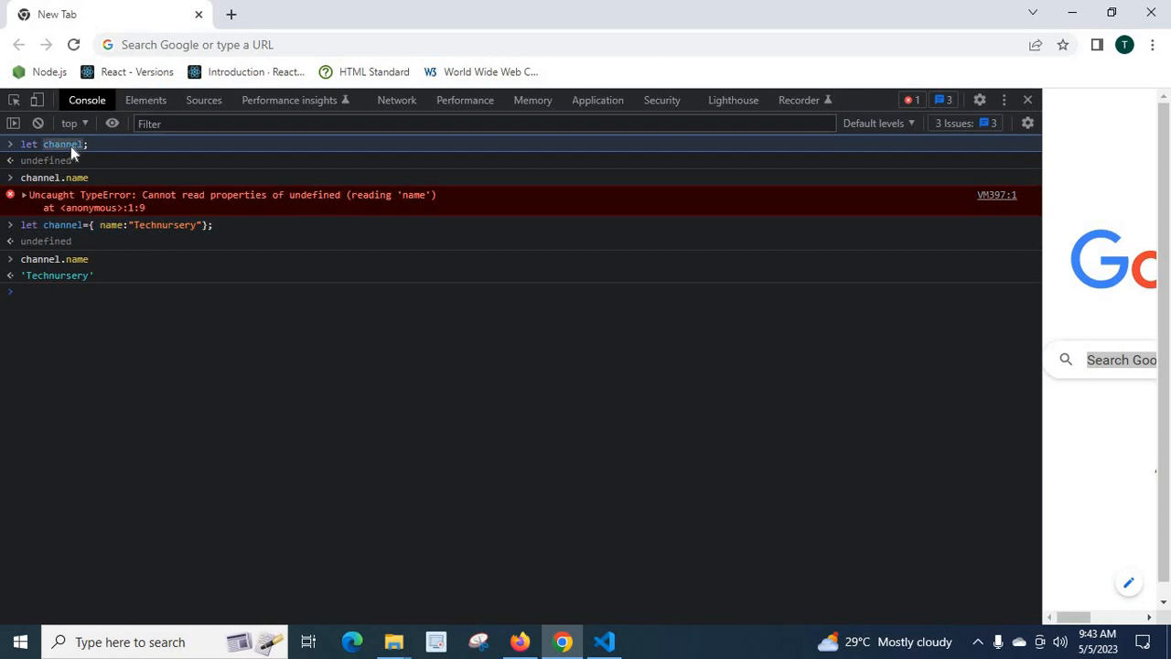
mouse_move(46, 174)
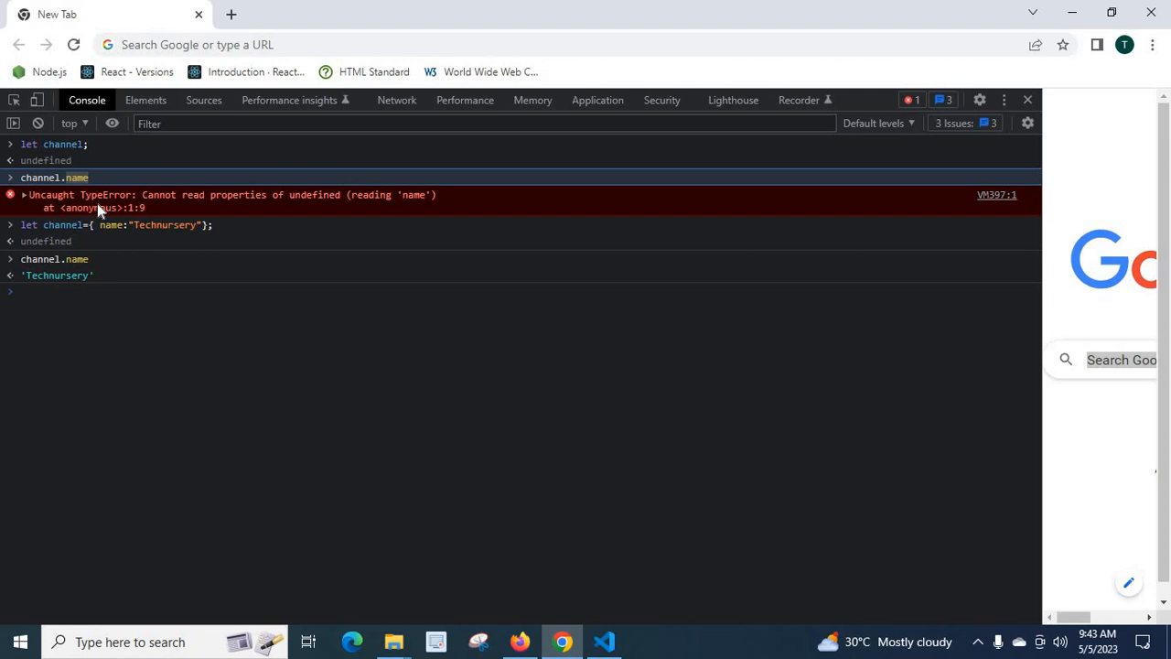
mouse_move(146, 204)
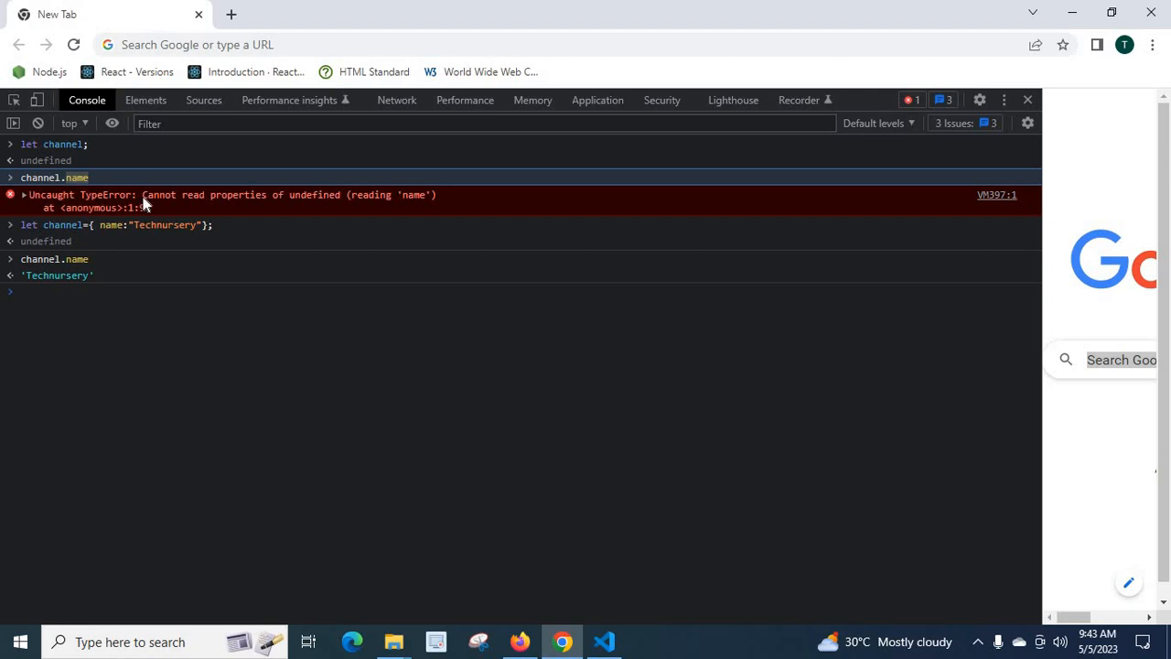